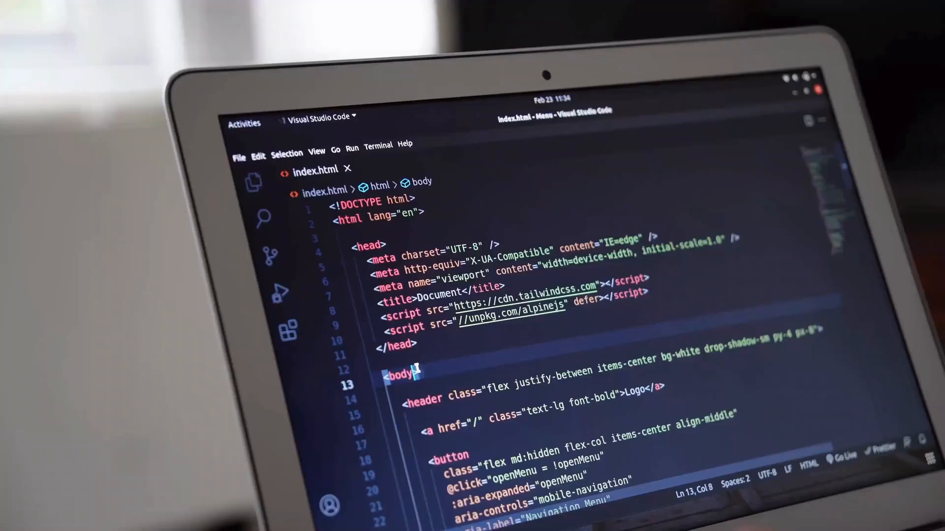
pyautogui.write('x-data="{')
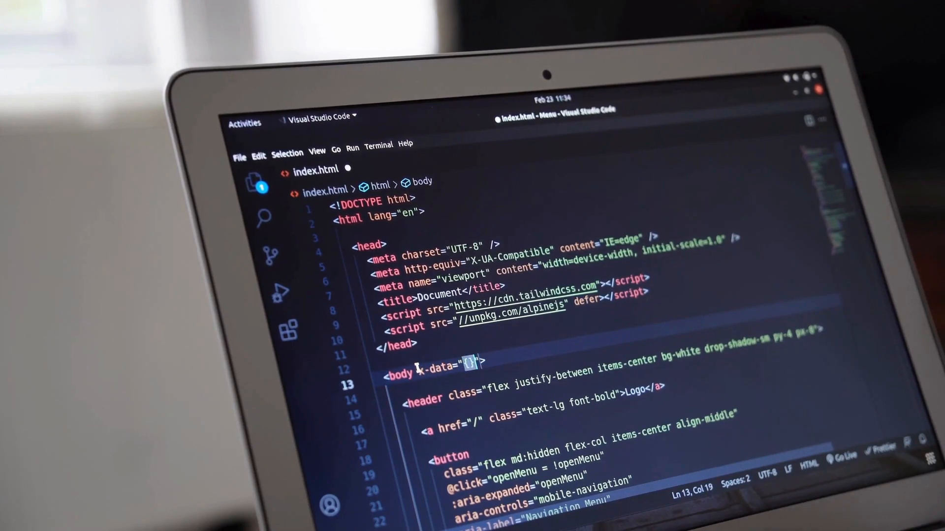
pyautogui.write('o')
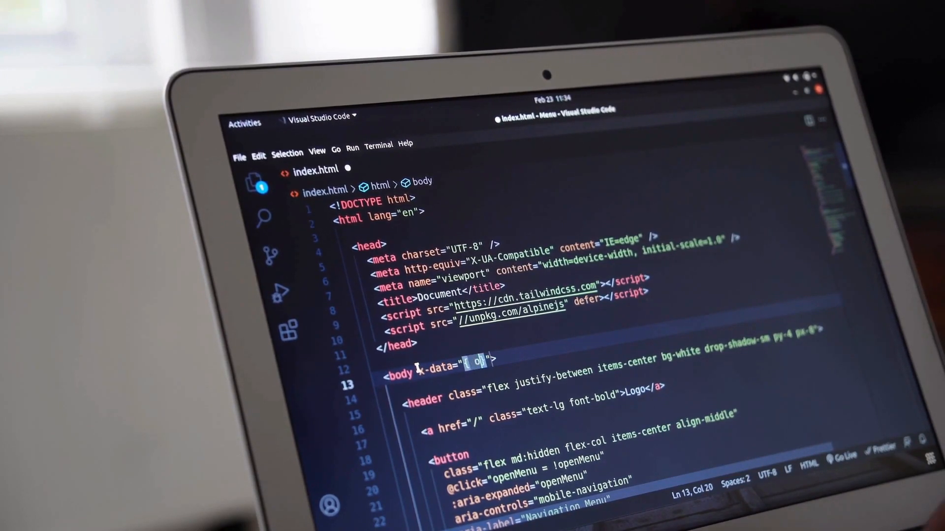
pyautogui.write('open:false')
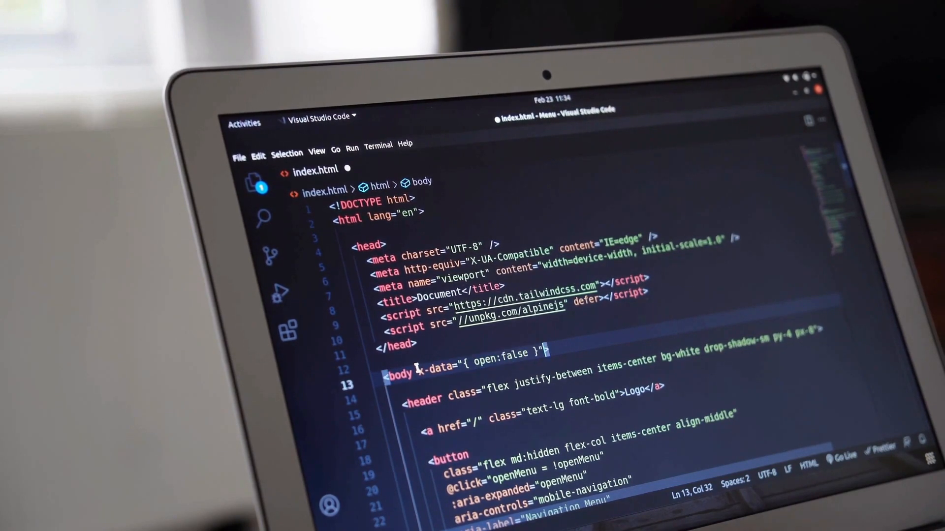
pyautogui.write(':class')
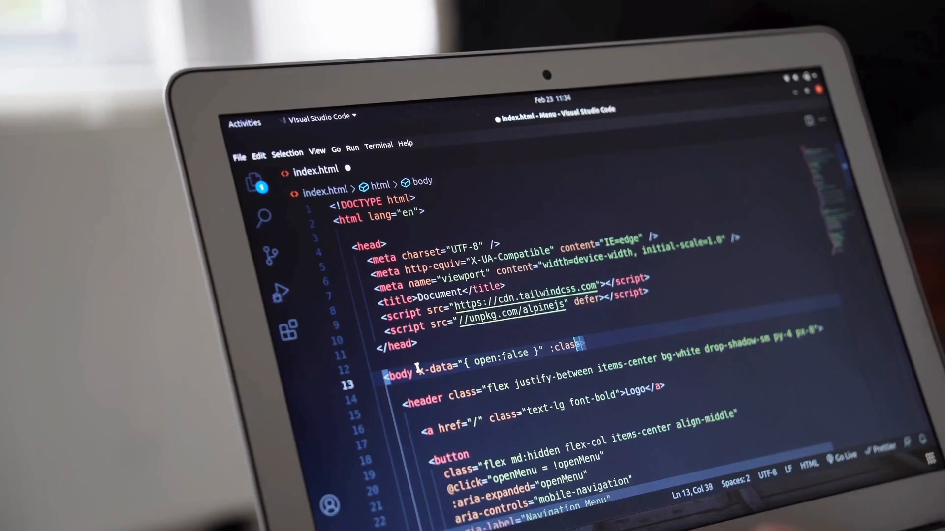
pyautogui.write('"')
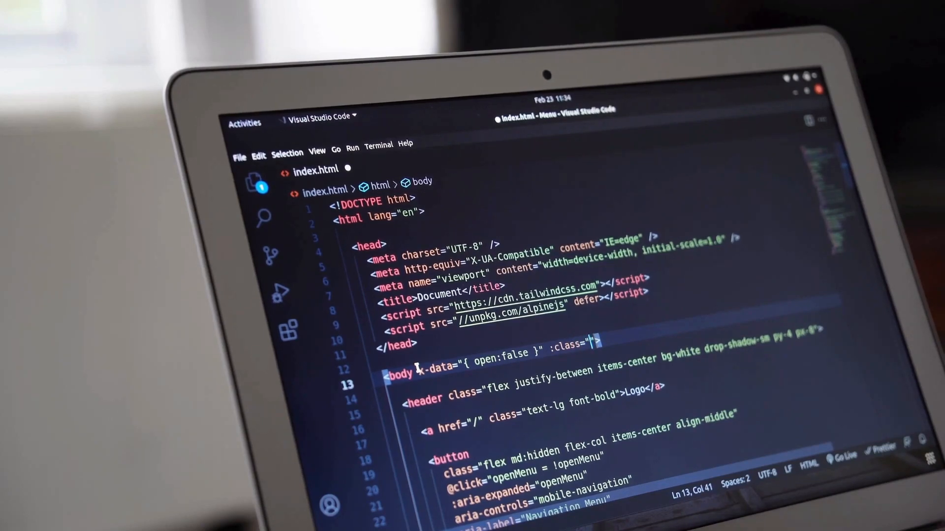
pyautogui.write("open ? '")
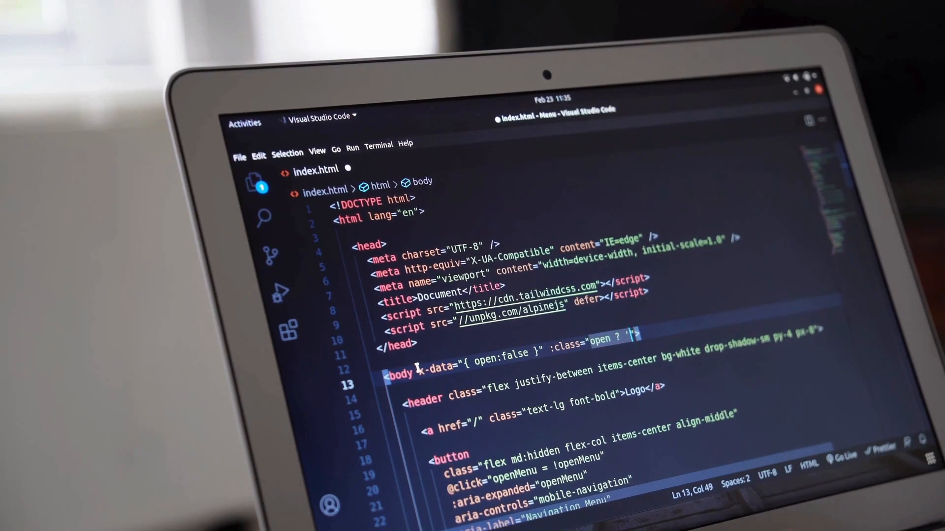
pyautogui.write('overfl')
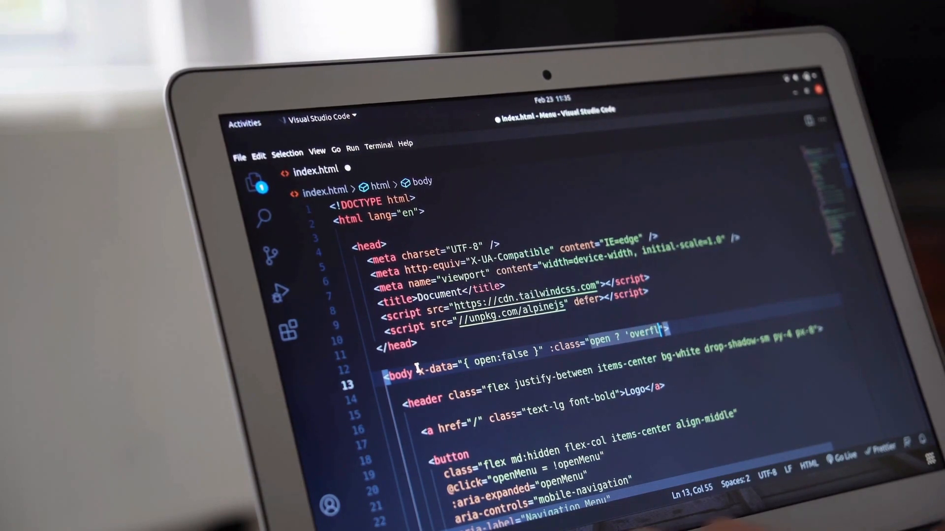